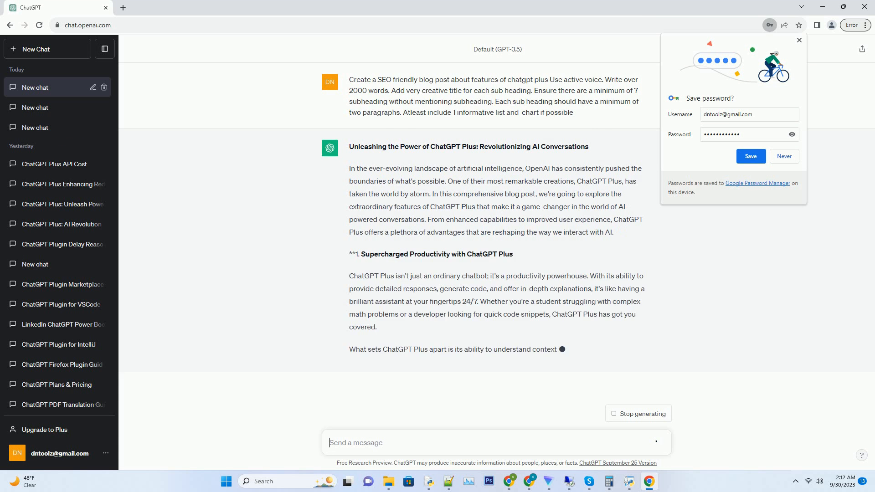
Step: Follow the generating ChatGPT Plus blog post down through section 7 to its conclusion
scroll("down", 3)
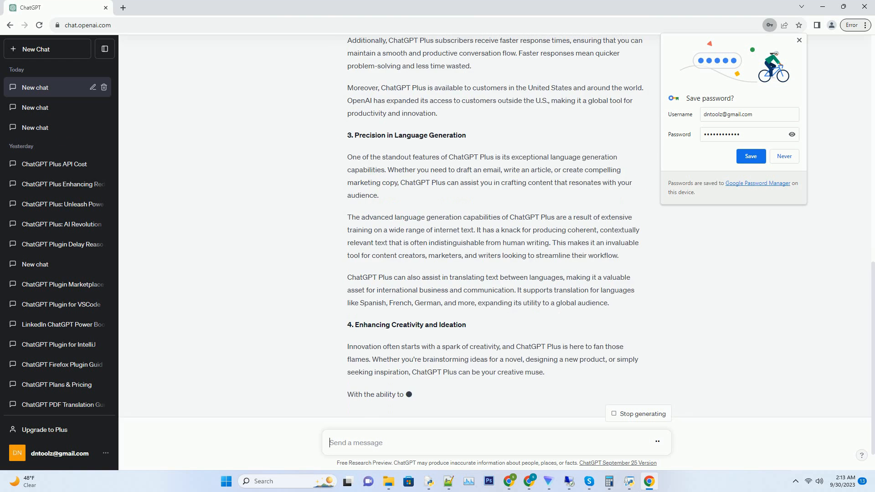
scroll("down", 3)
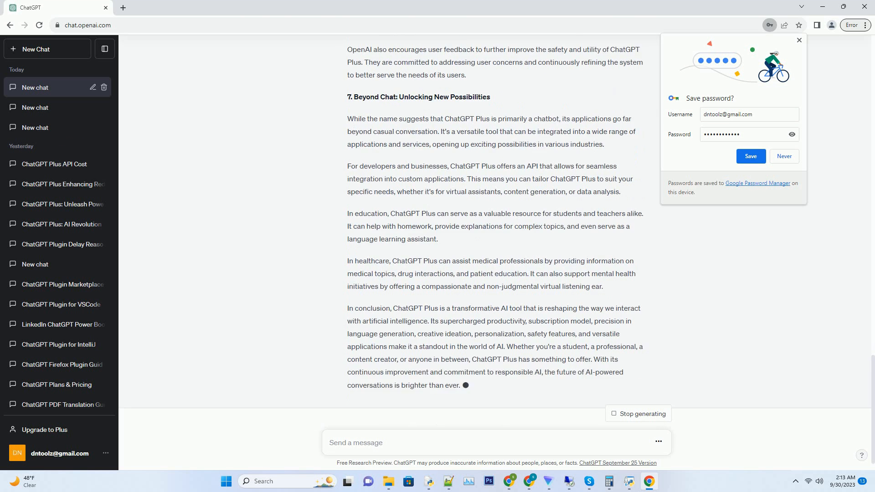
Step: Scroll to the end until Regenerate appears and the chat is renamed after ChatGPT Plus
scroll("down", 3)
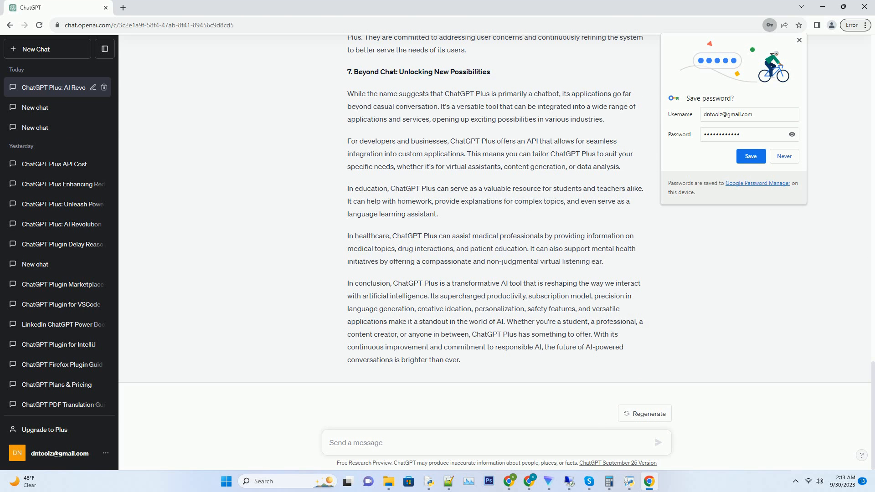
left_click(357, 442)
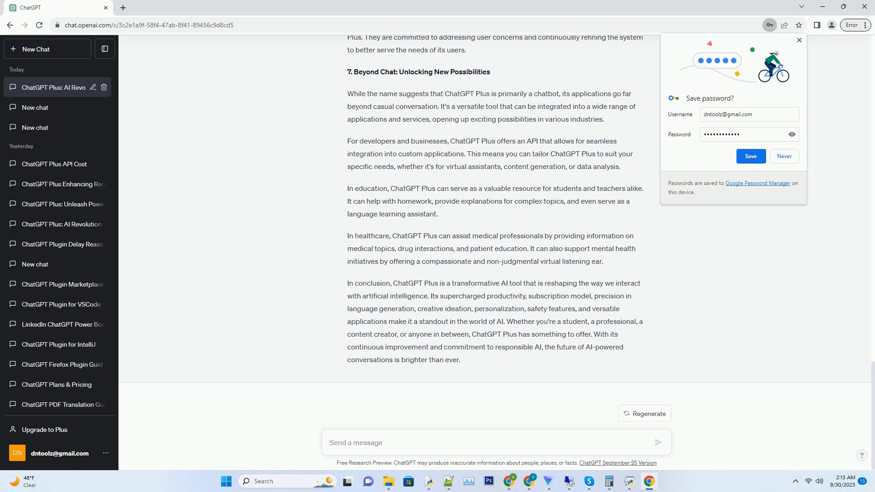
left_click(356, 442)
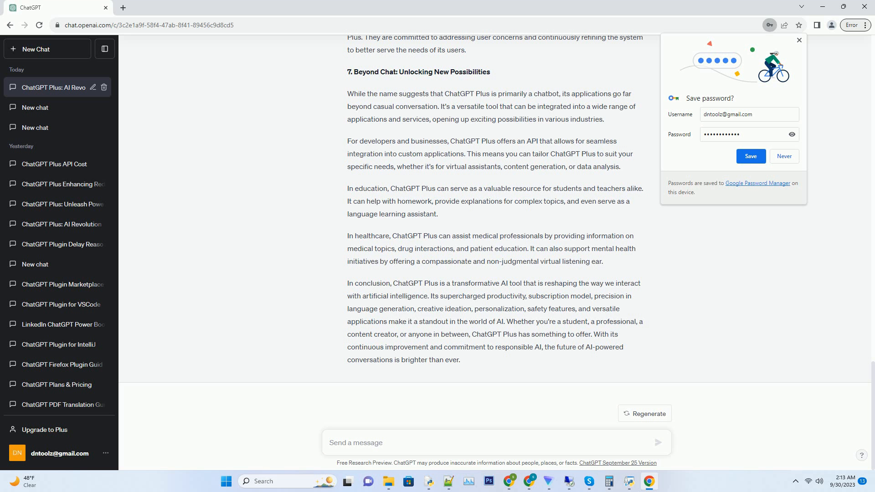
left_click(357, 442)
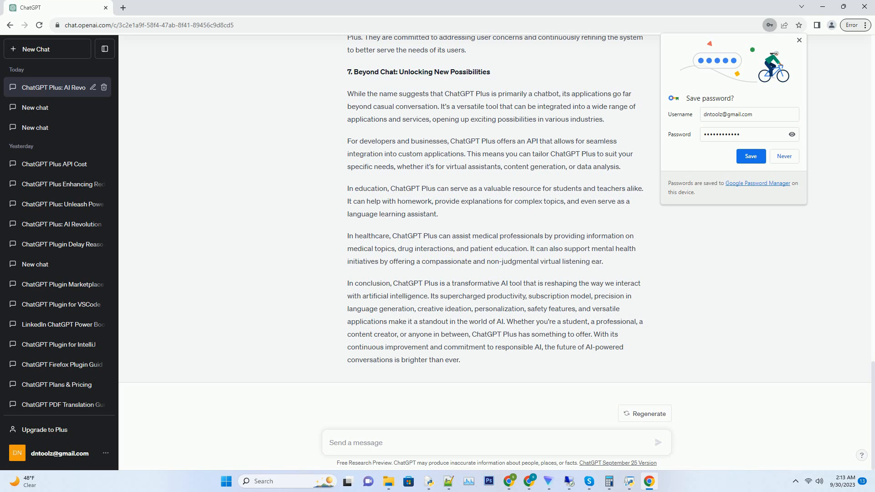
left_click(355, 443)
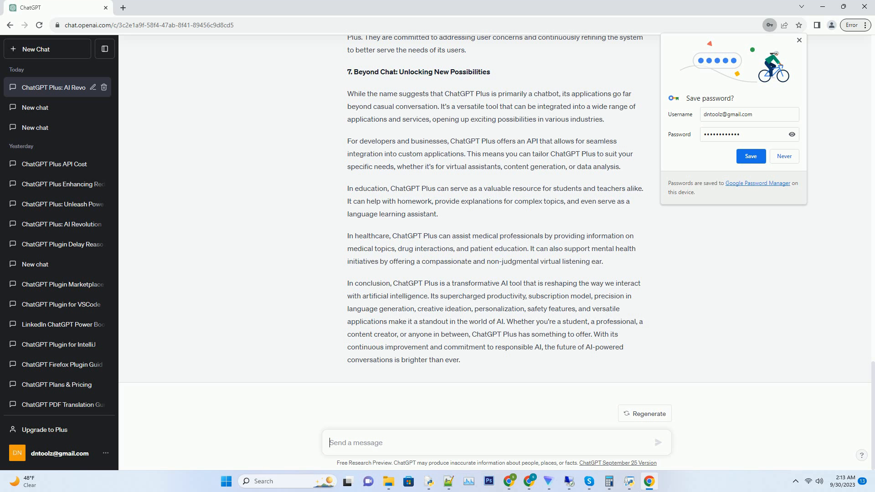